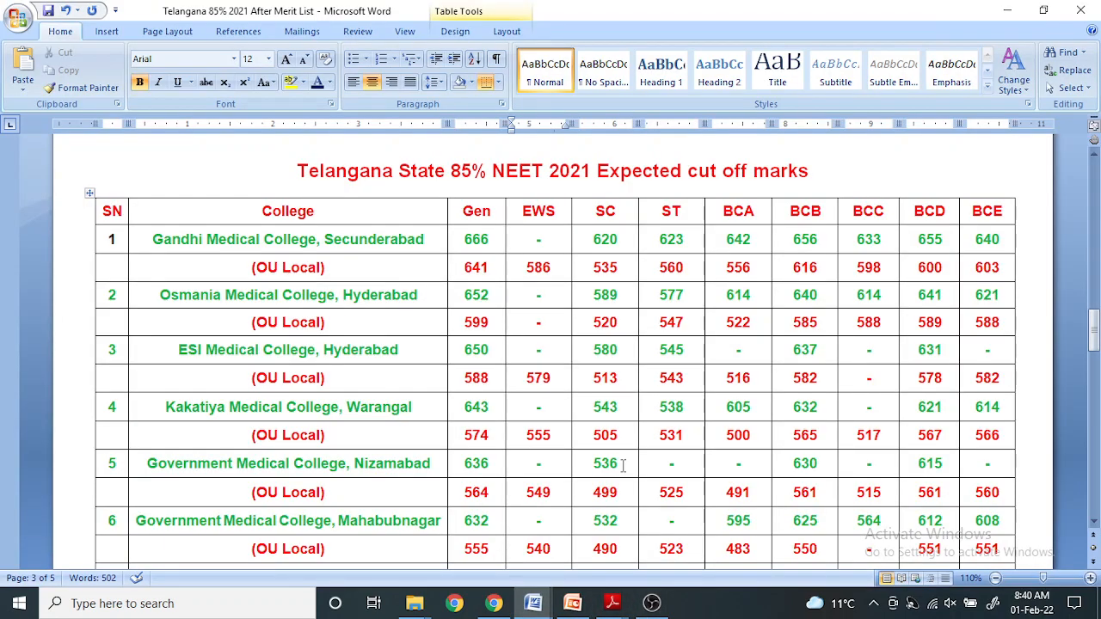
Scroll the cut-off table to show the college rows down to Government Medical College, Siddipet.
scroll("up", 3)
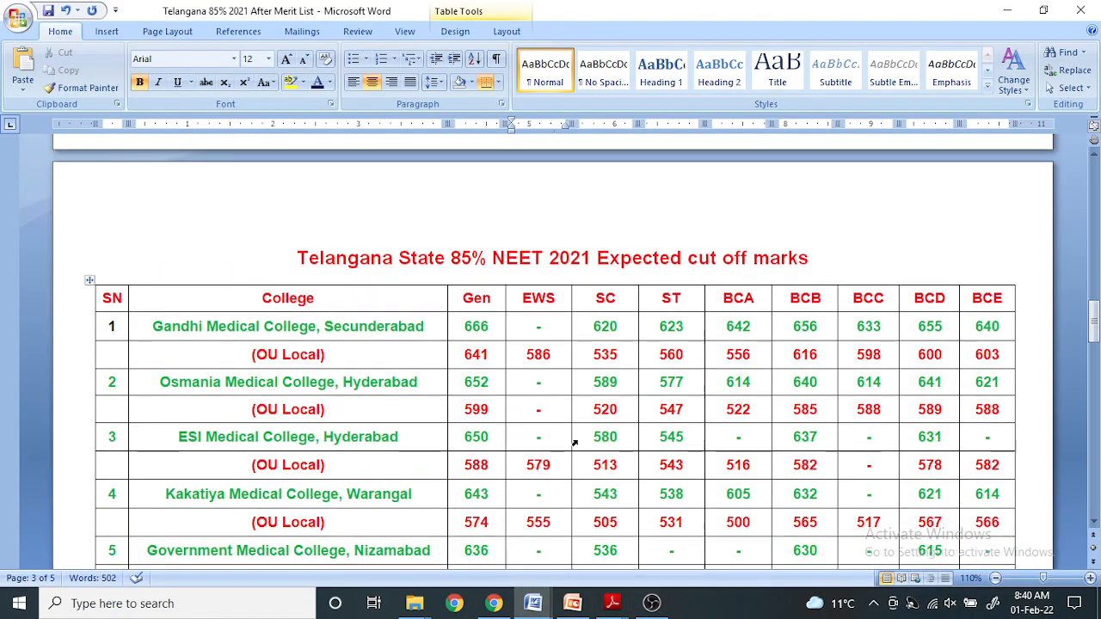
scroll("up", 3)
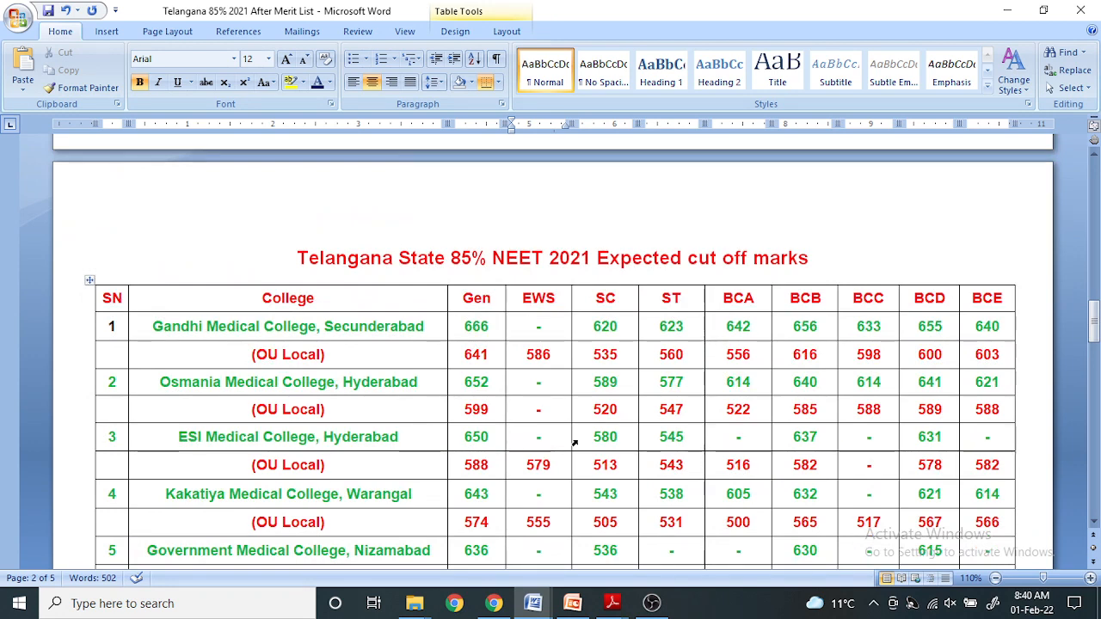
scroll("down", 3)
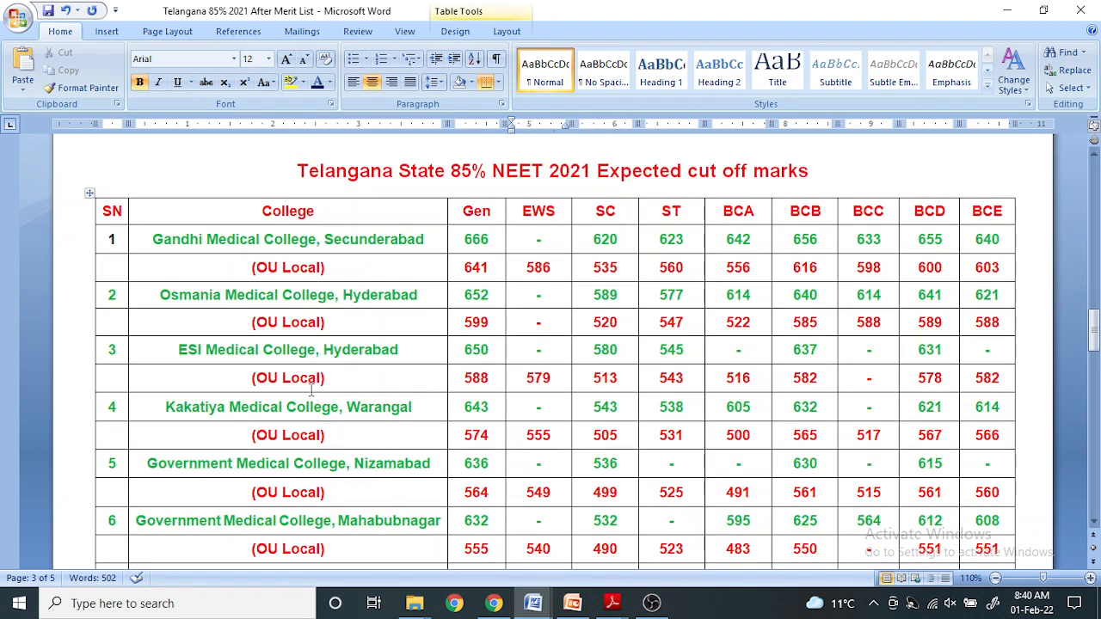
mouse_move(190, 309)
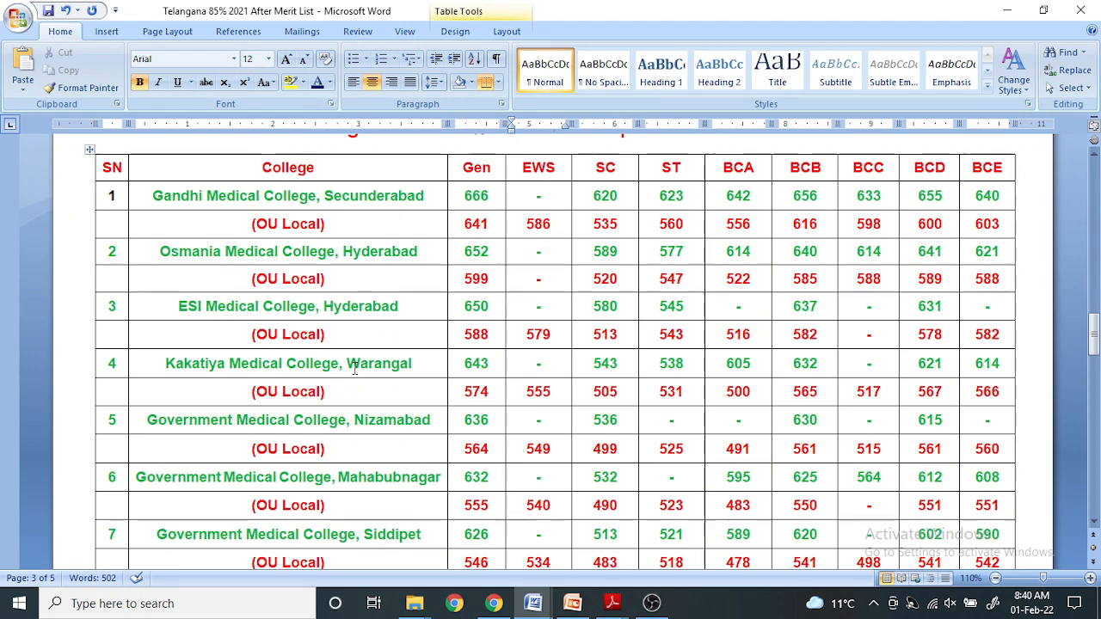
scroll("down", 3)
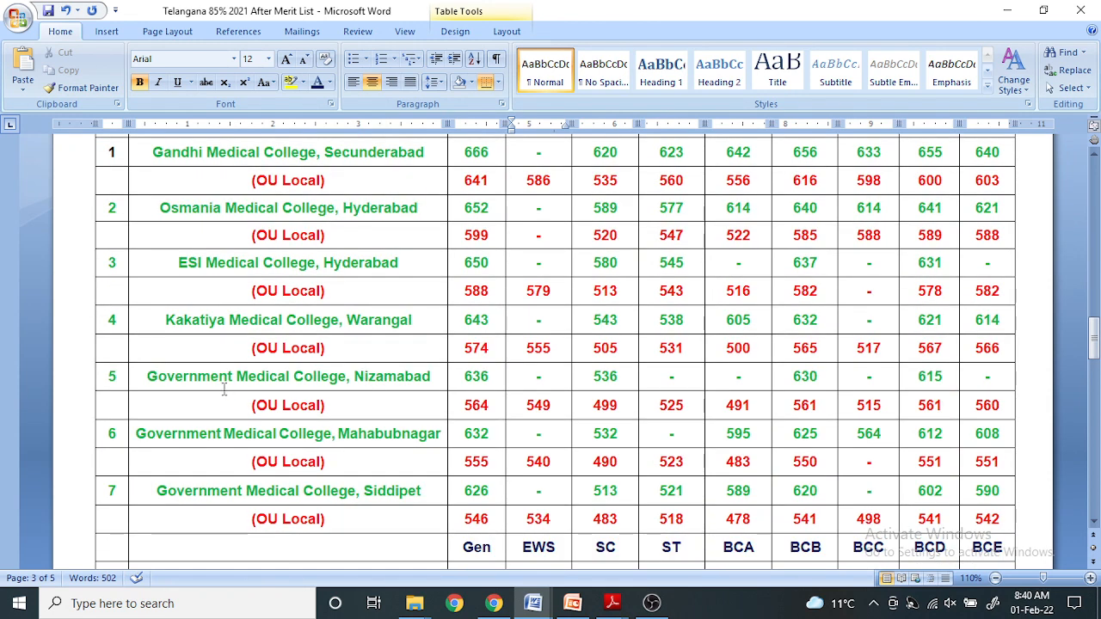
mouse_move(368, 393)
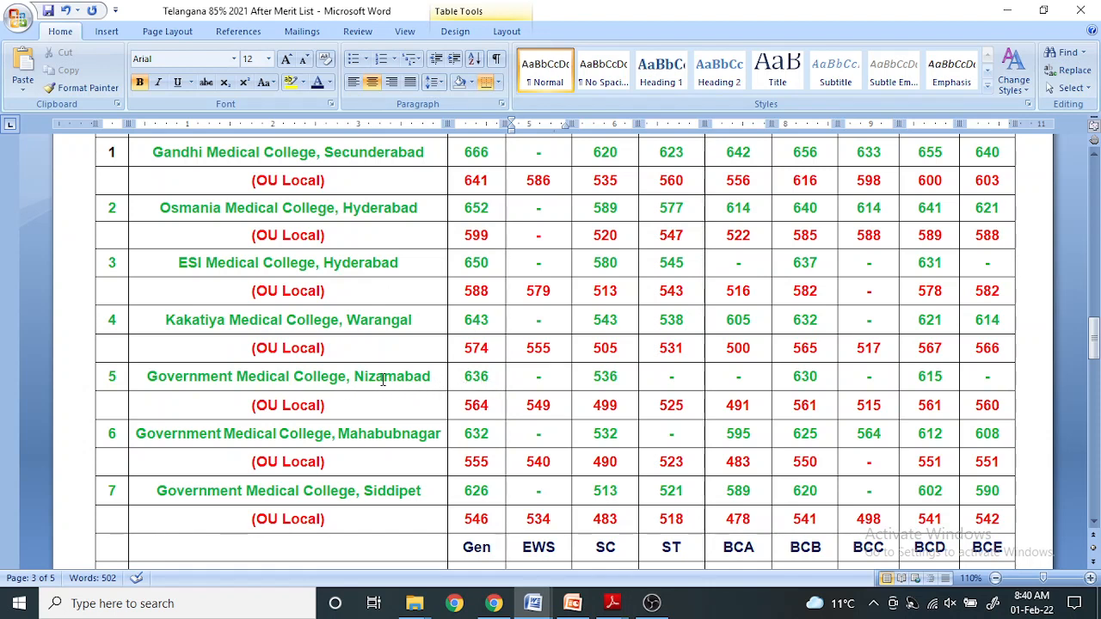
mouse_move(462, 376)
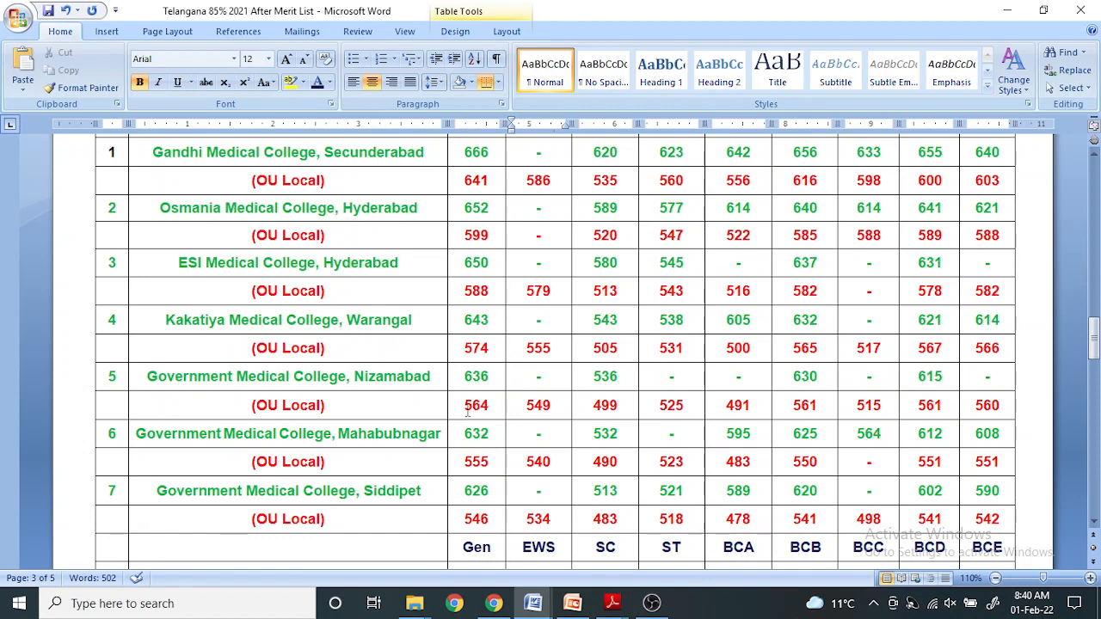
mouse_move(530, 382)
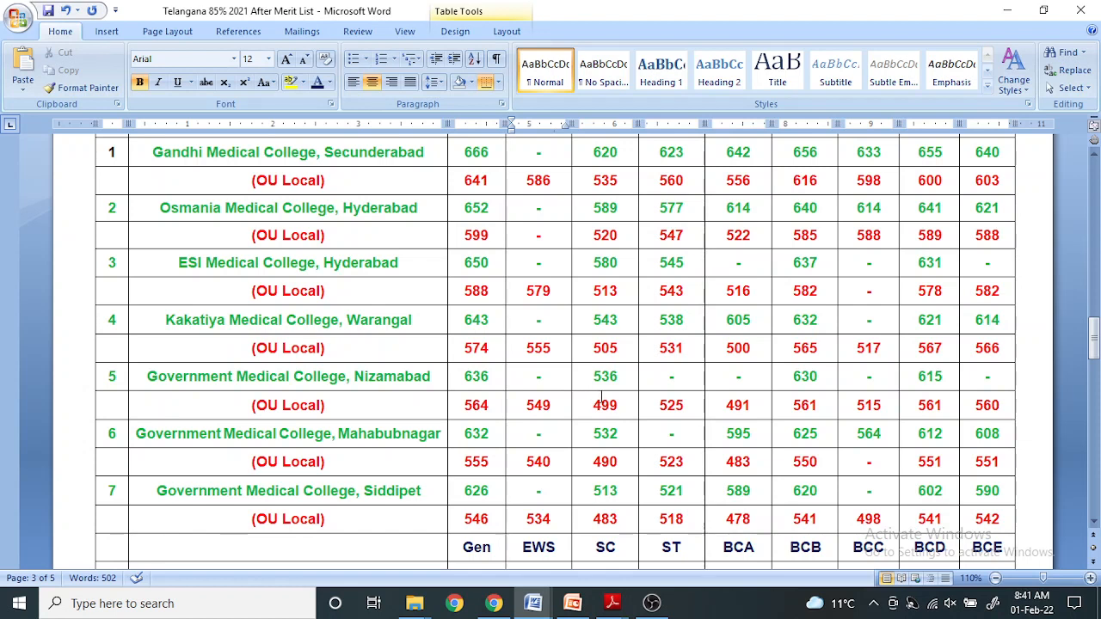
mouse_move(604, 405)
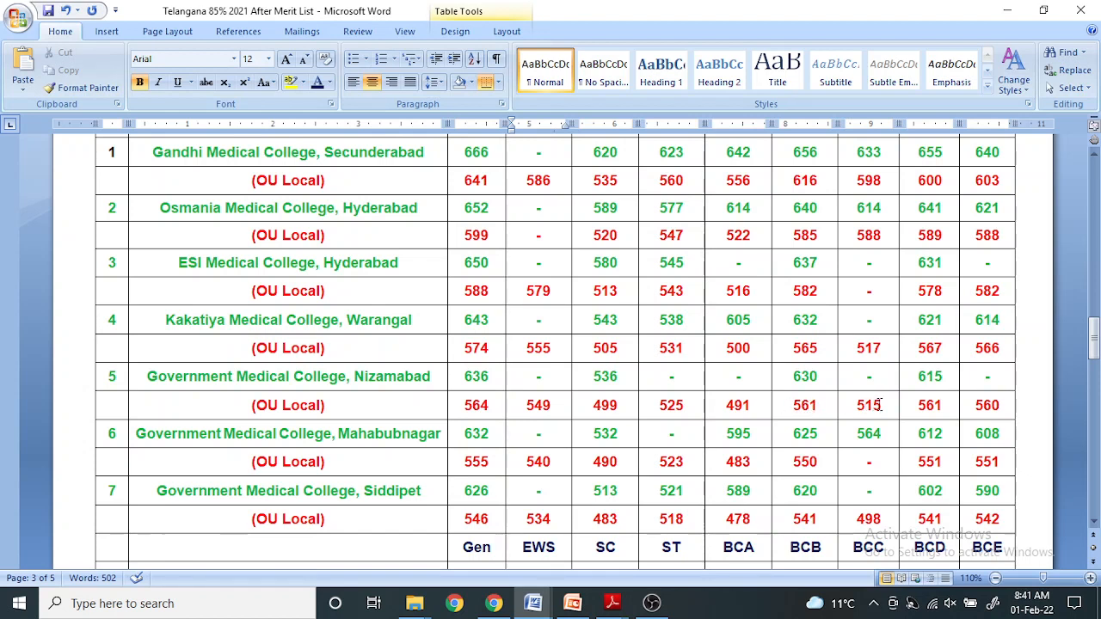
mouse_move(928, 405)
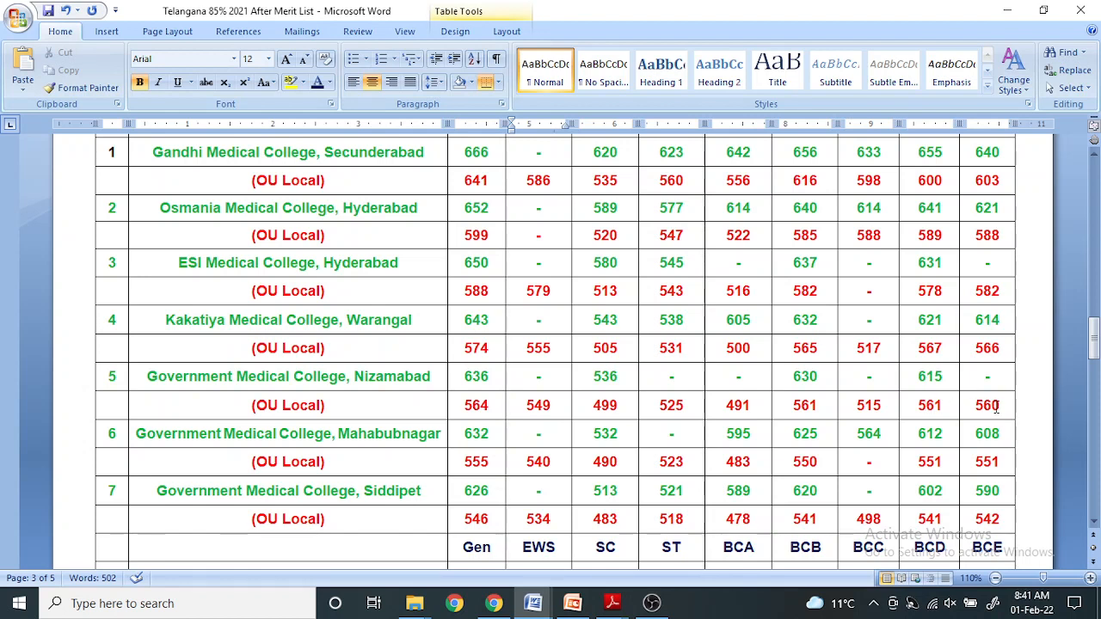
mouse_move(222, 448)
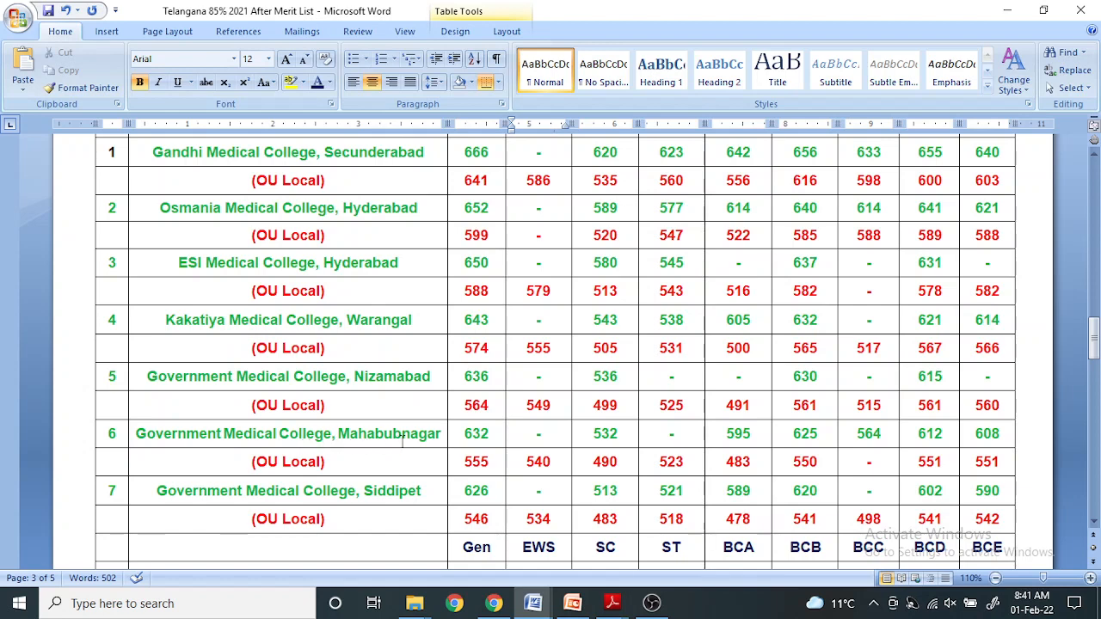
Scroll to the table's end and place the cursor in the BCE column of the Siddipet OU Local row.
scroll("down", 3)
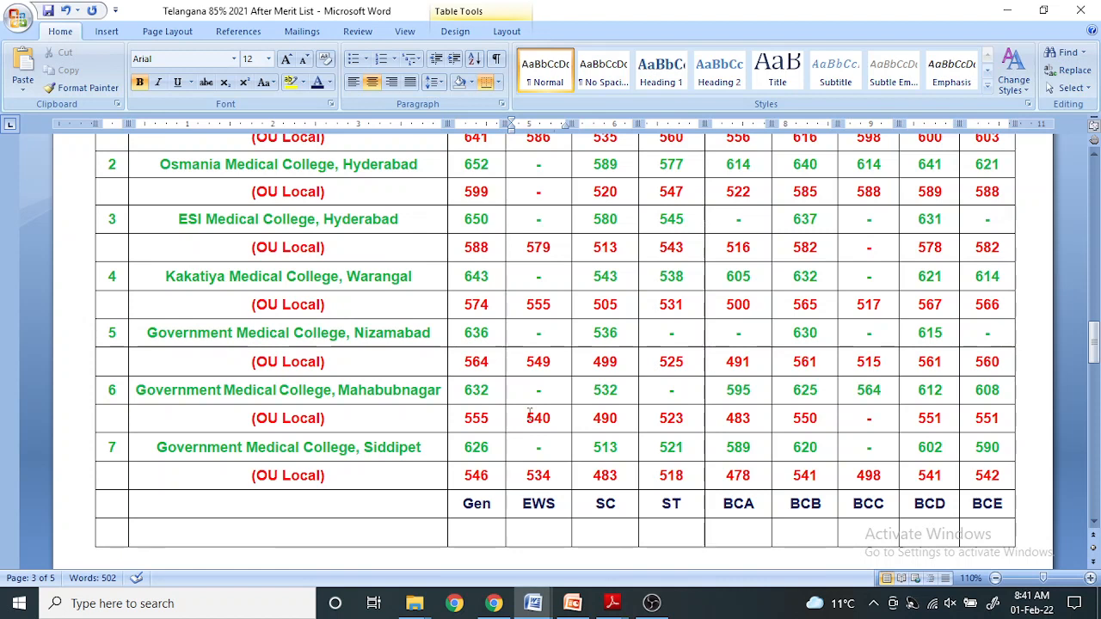
mouse_move(591, 419)
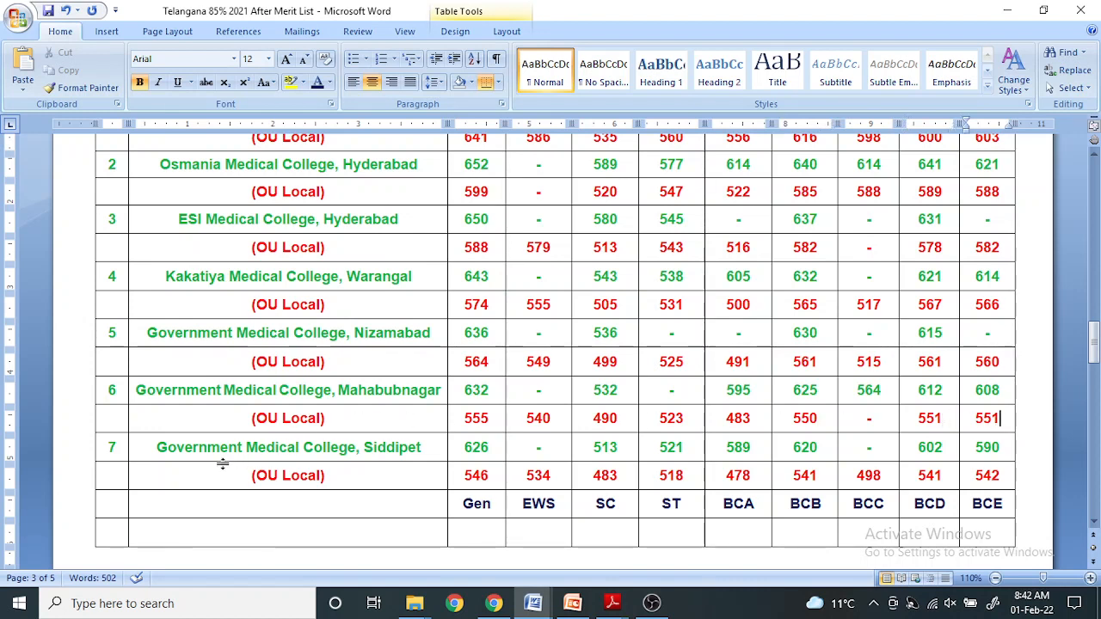
scroll("down", 3)
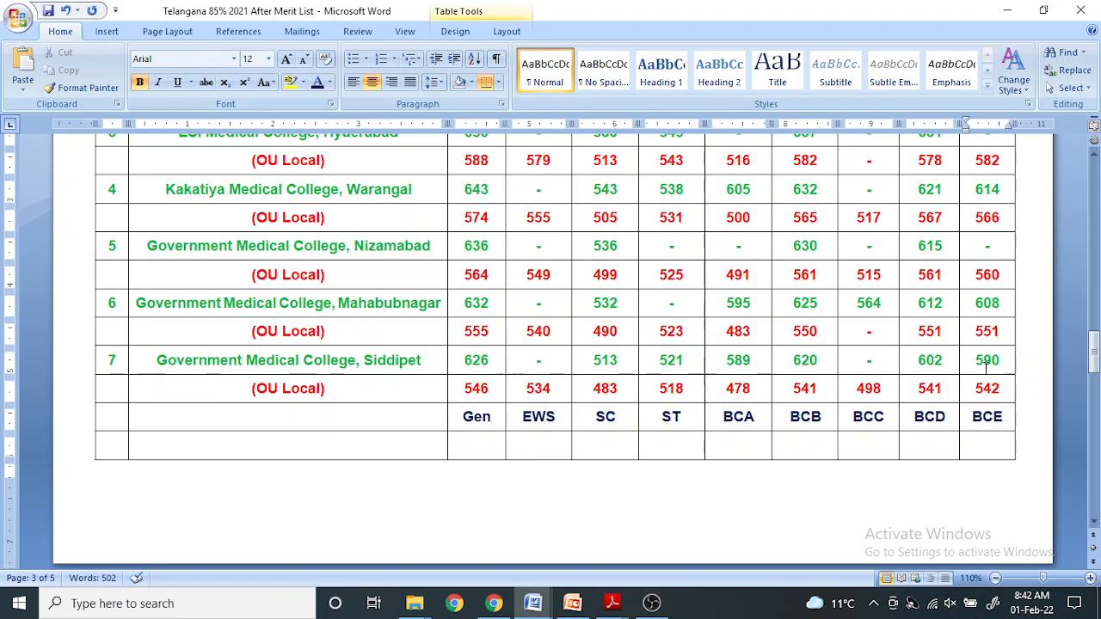
mouse_move(738, 400)
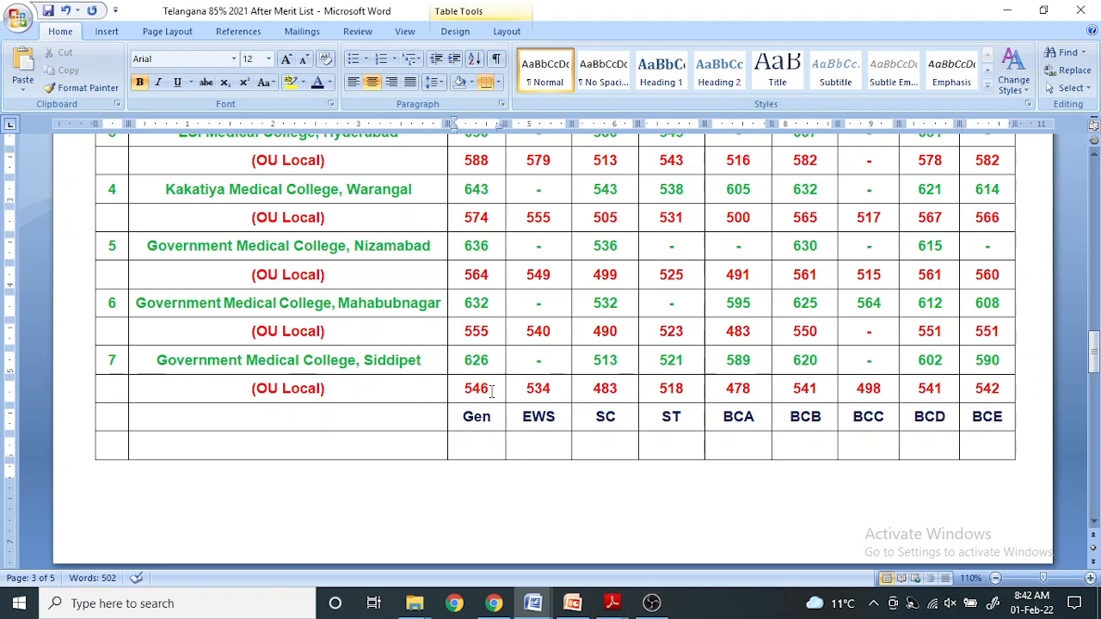
mouse_move(572, 391)
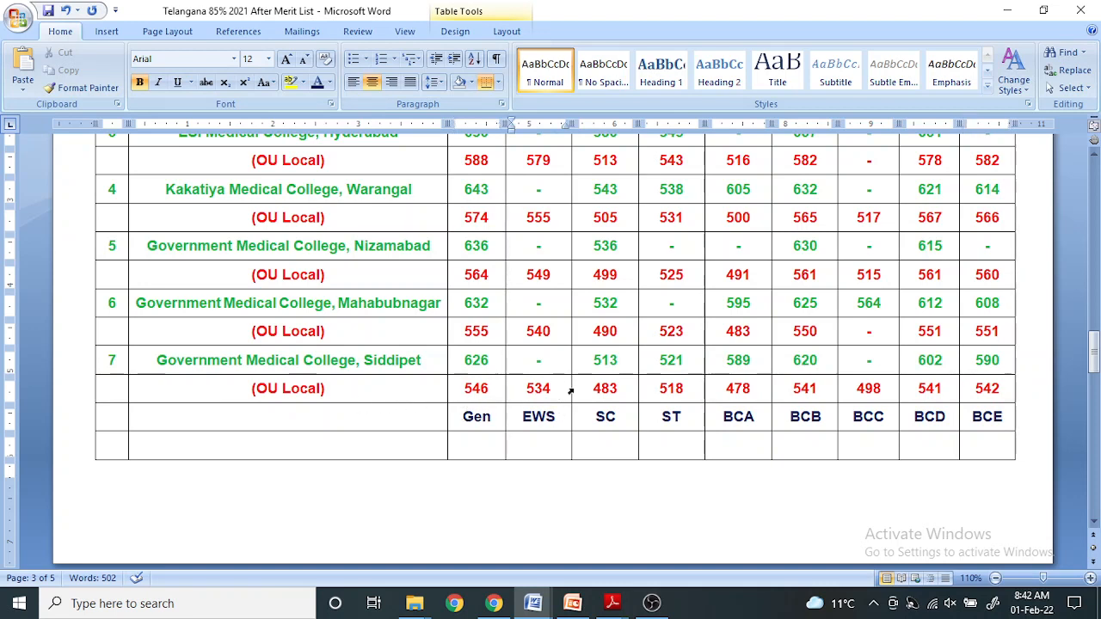
left_click(619, 388)
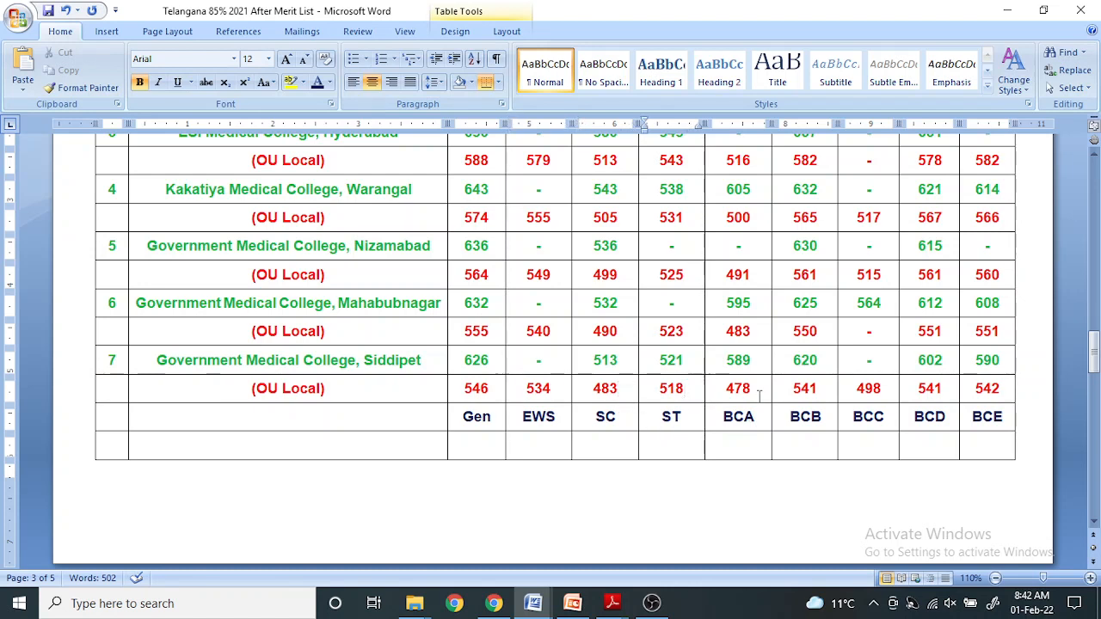
mouse_move(815, 402)
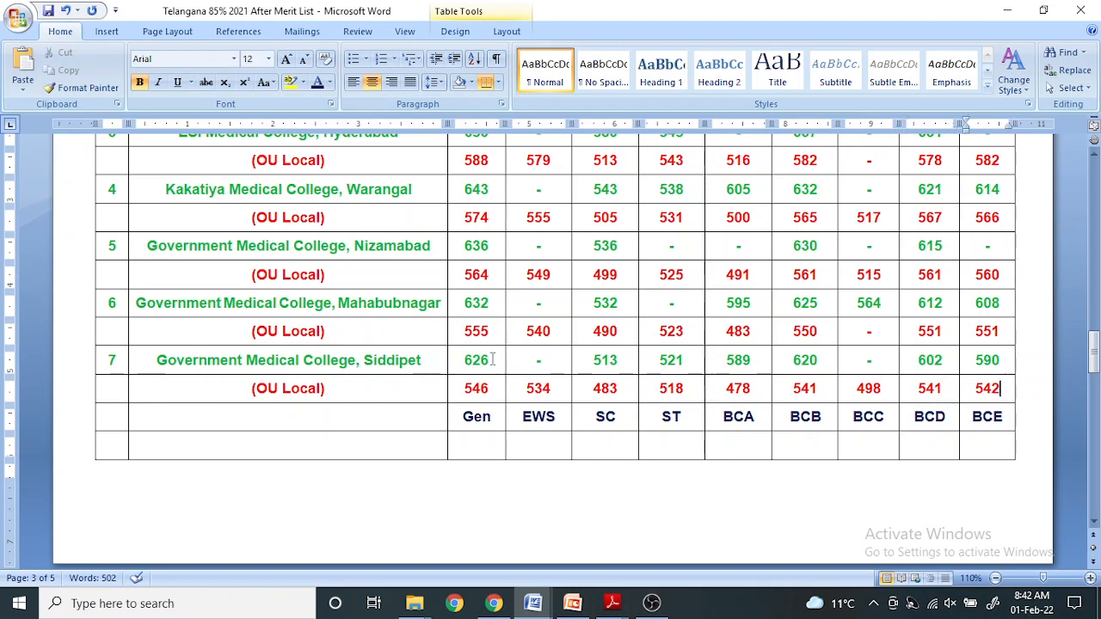
mouse_move(561, 365)
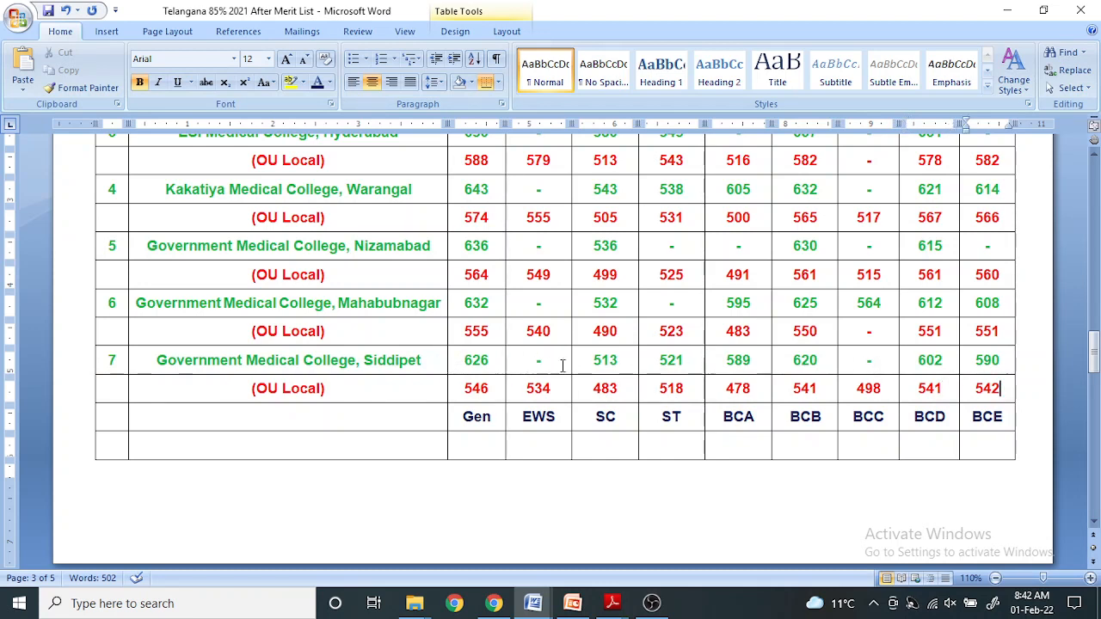
scroll("down", 3)
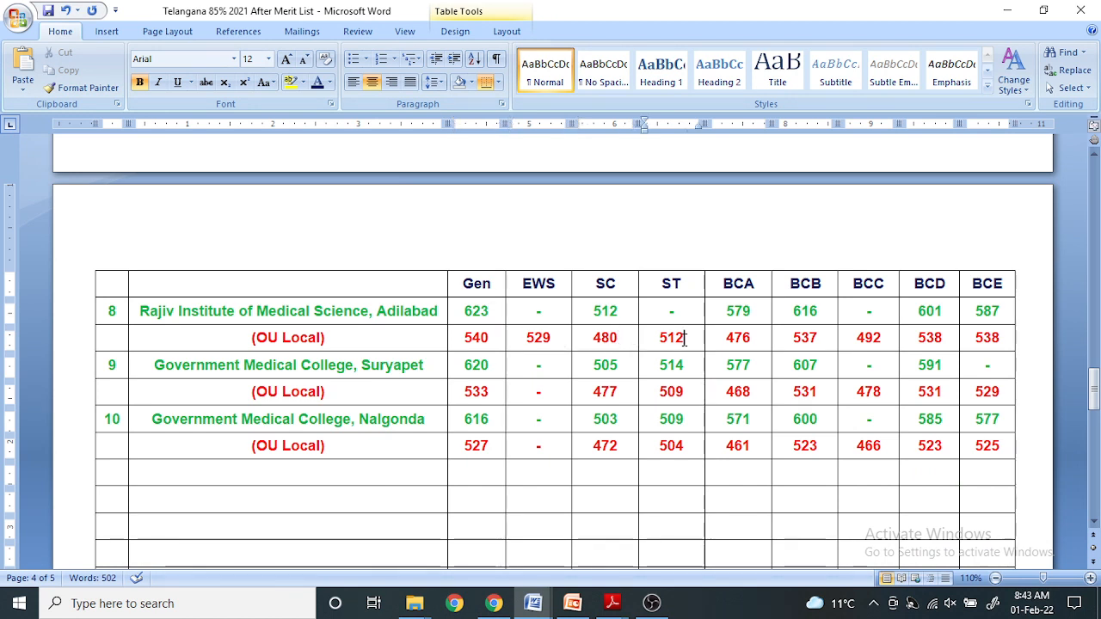
left_click(754, 337)
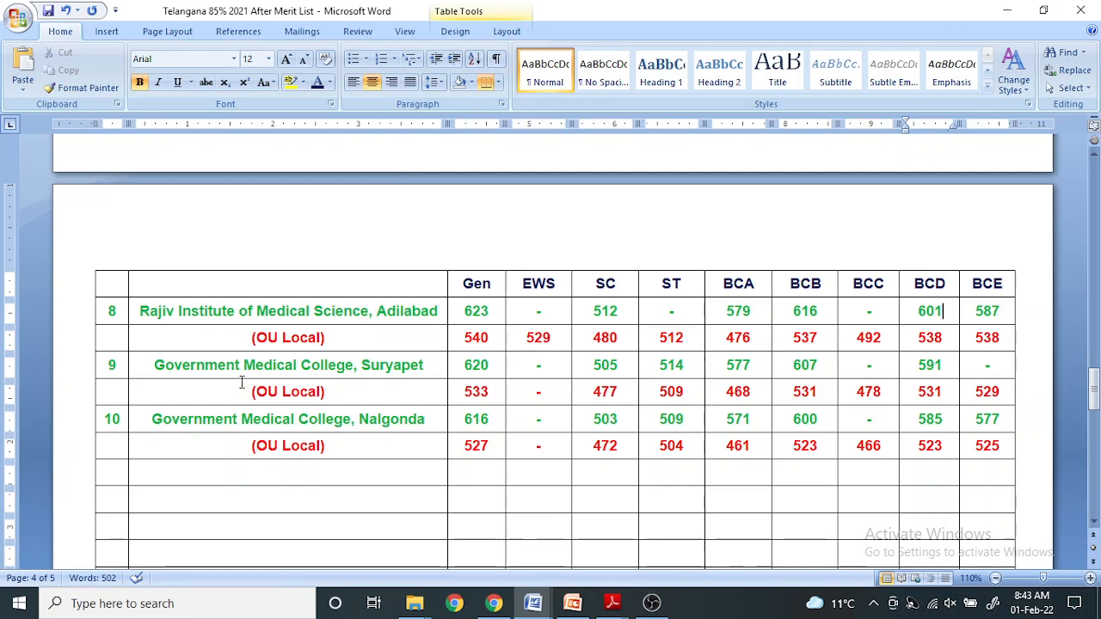
mouse_move(398, 385)
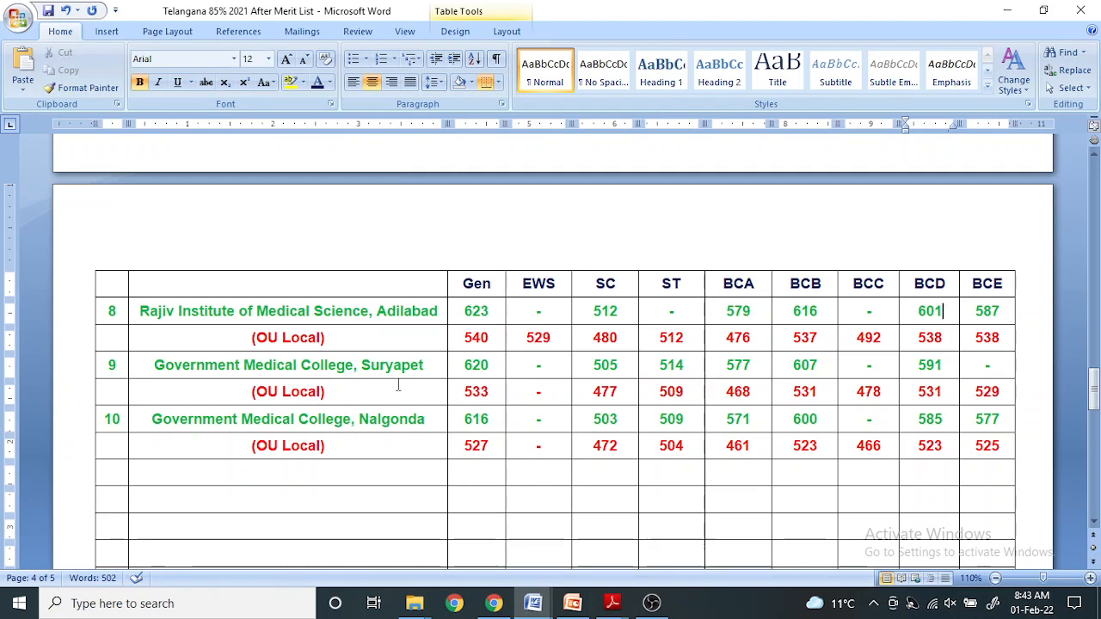
left_click(476, 391)
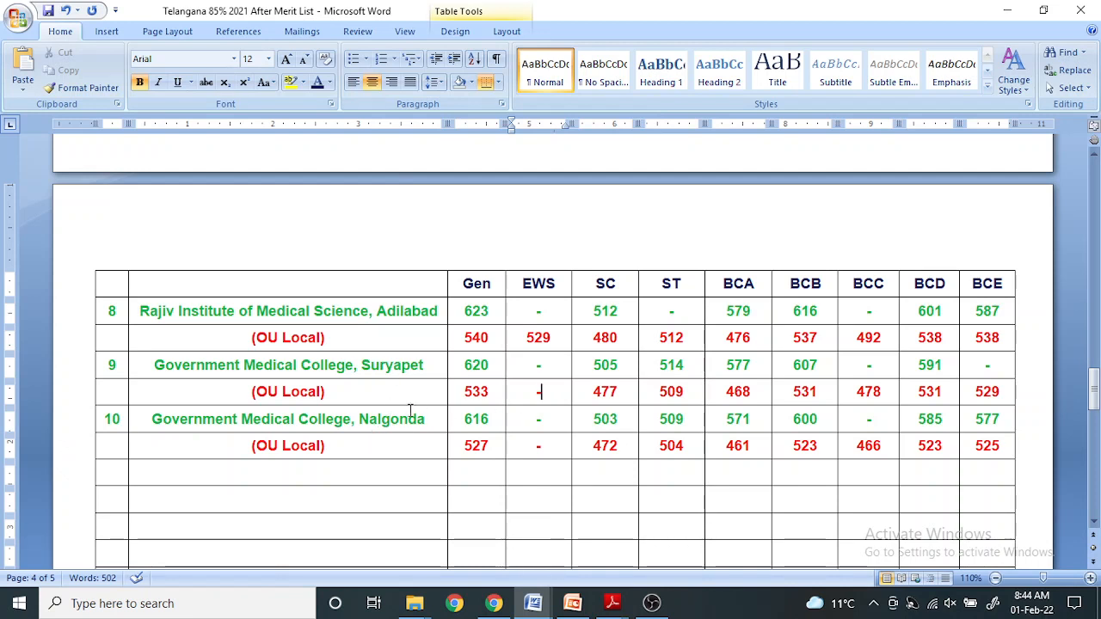
mouse_move(439, 404)
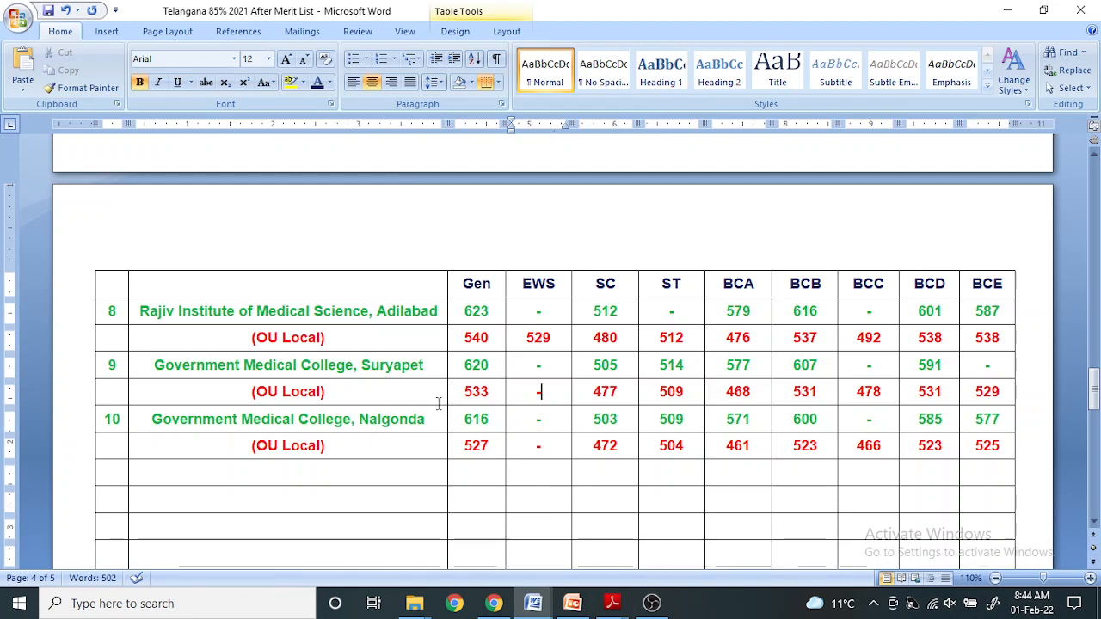
mouse_move(506, 404)
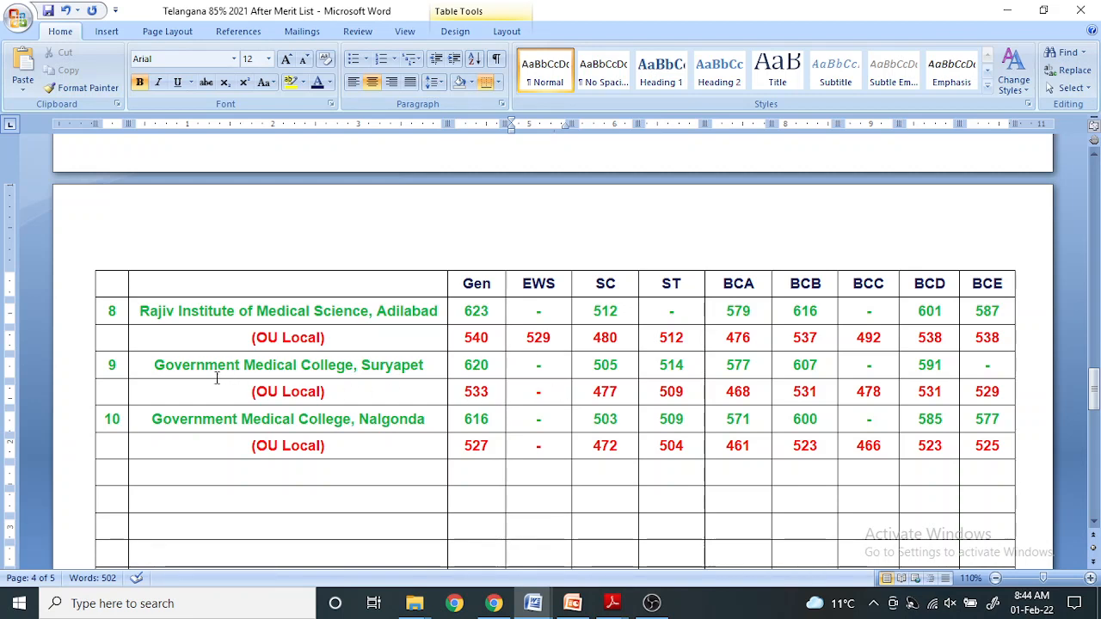
mouse_move(616, 392)
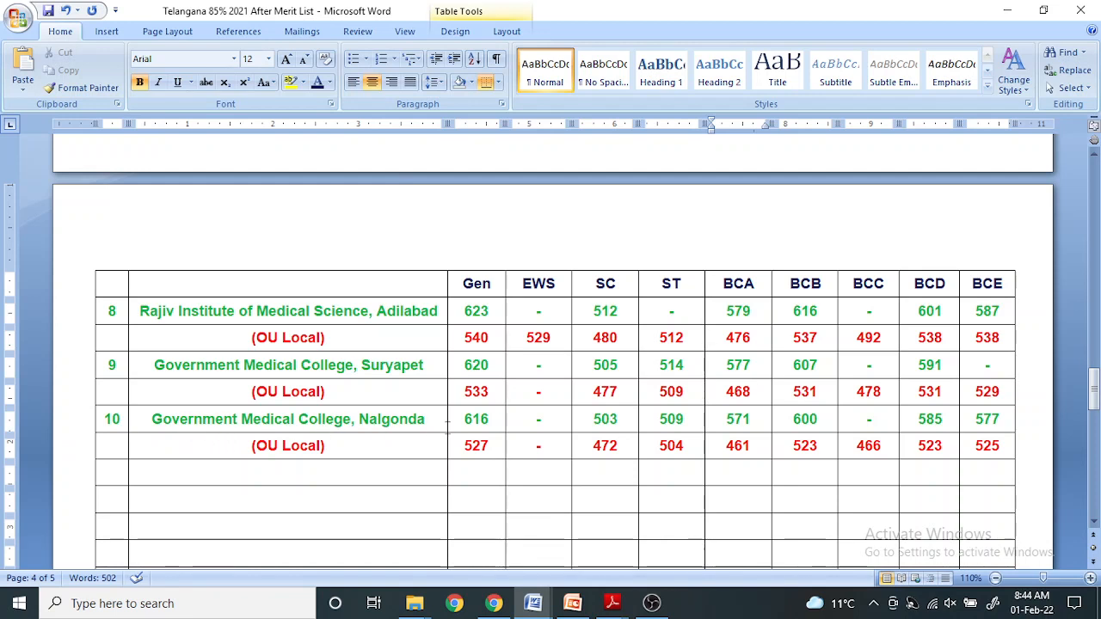
left_click(425, 419)
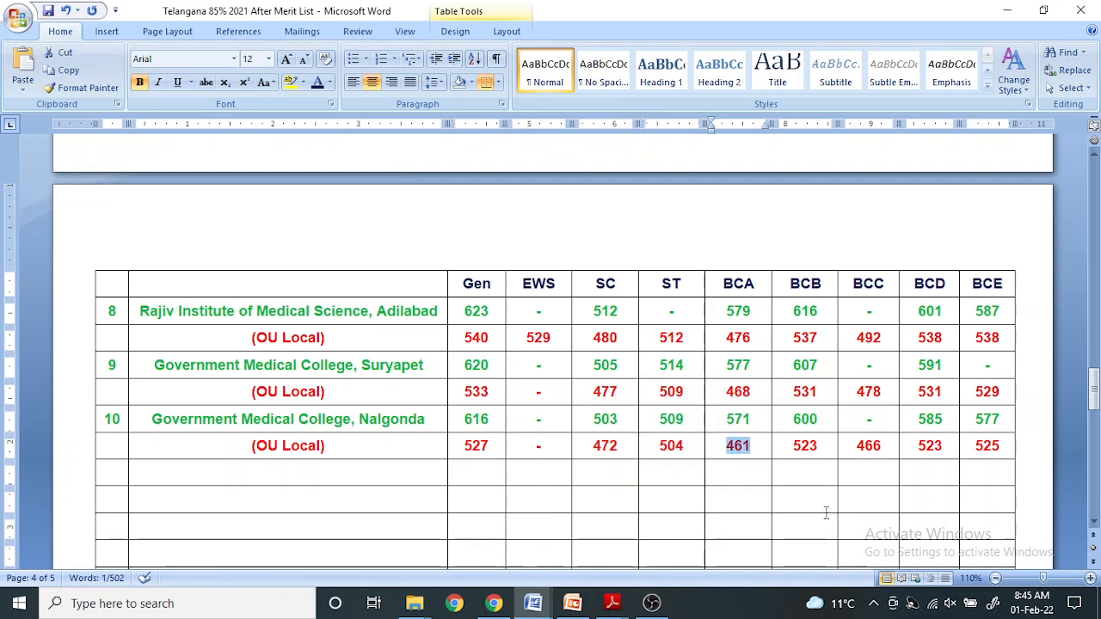
left_click(805, 499)
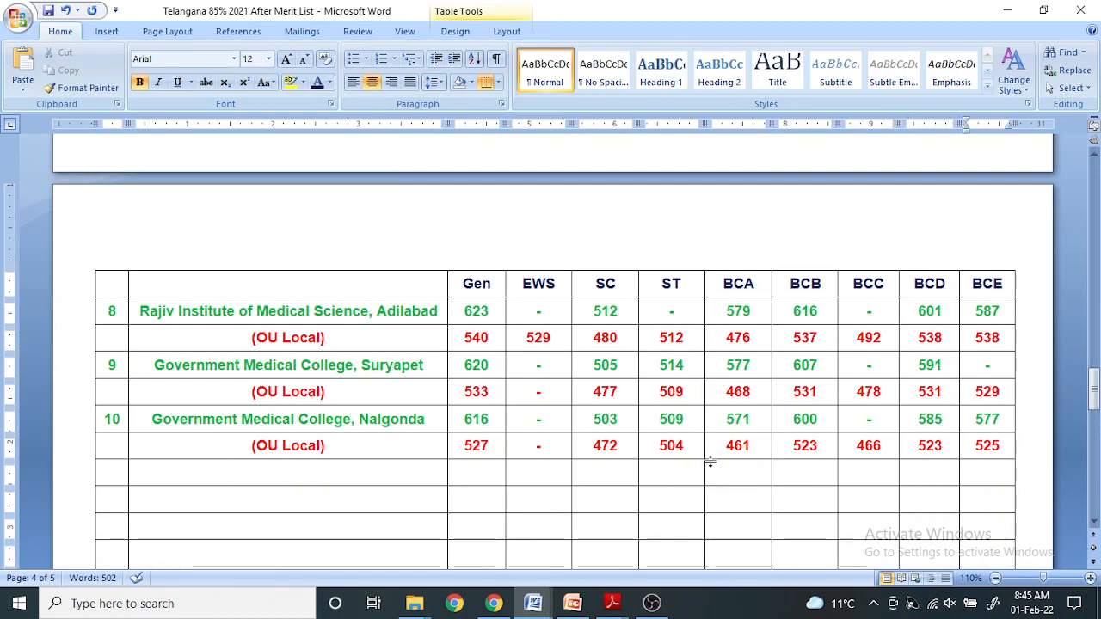
scroll("up", 3)
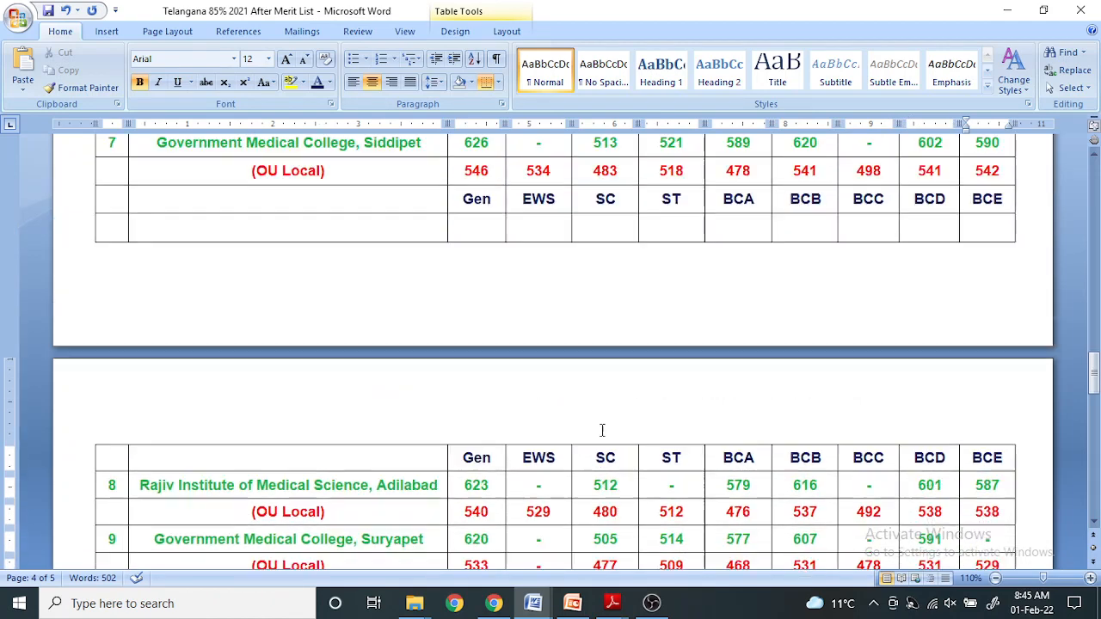
scroll("up", 3)
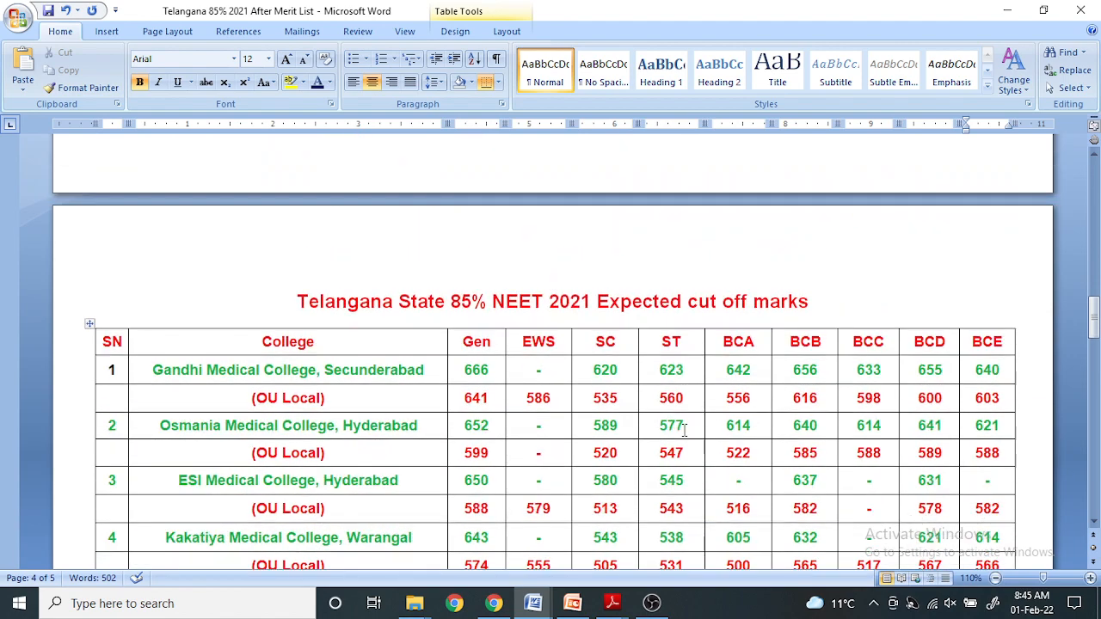
scroll("down", 3)
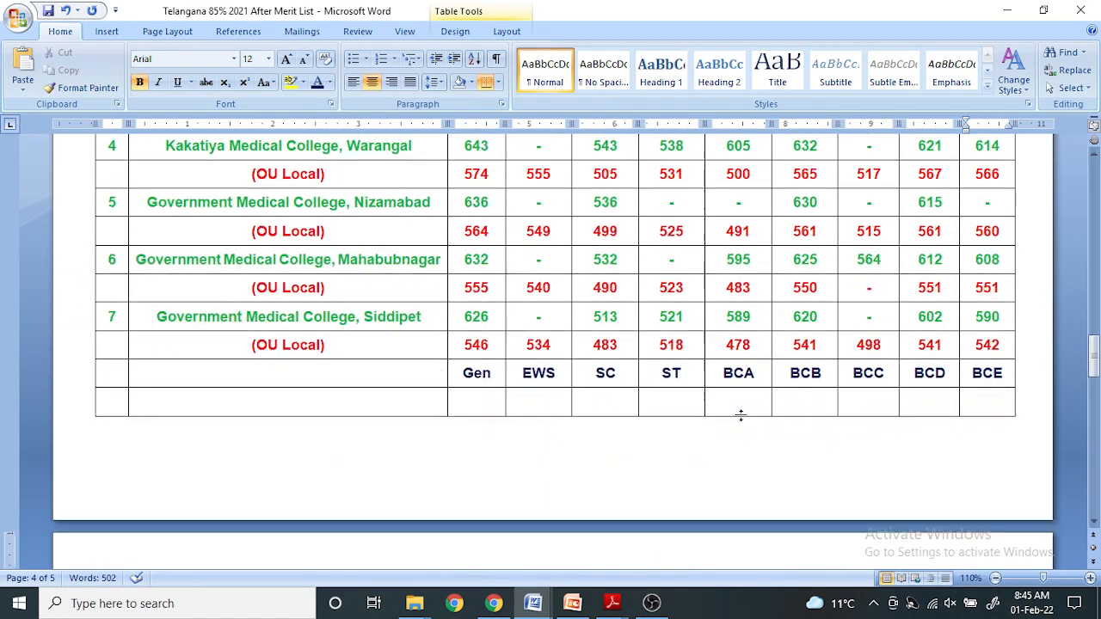
scroll("down", 3)
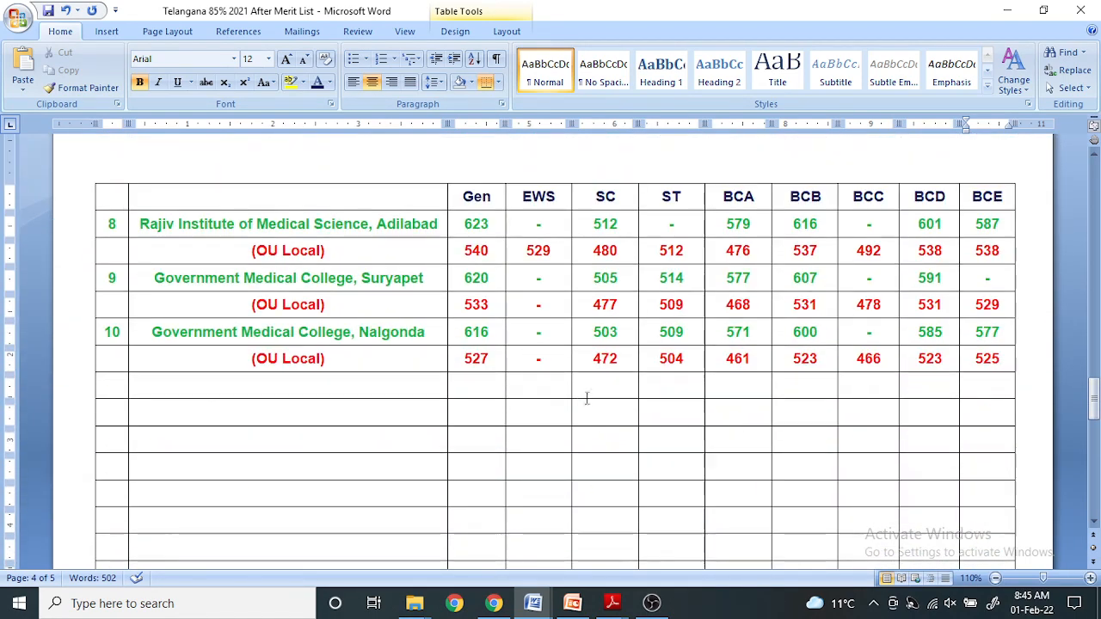
scroll("up", 3)
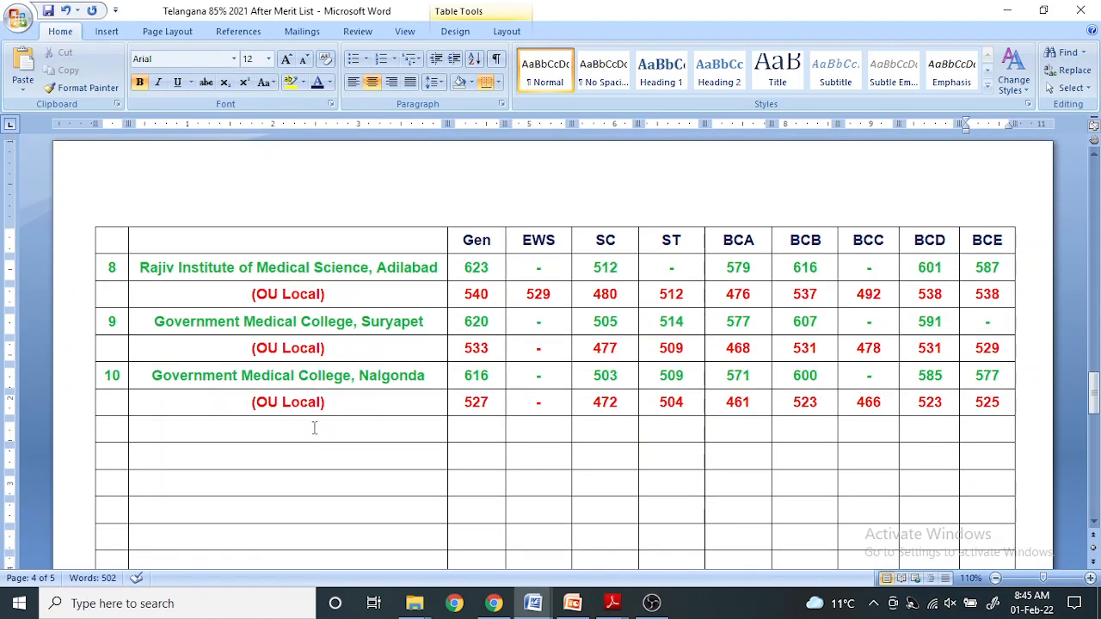
mouse_move(451, 447)
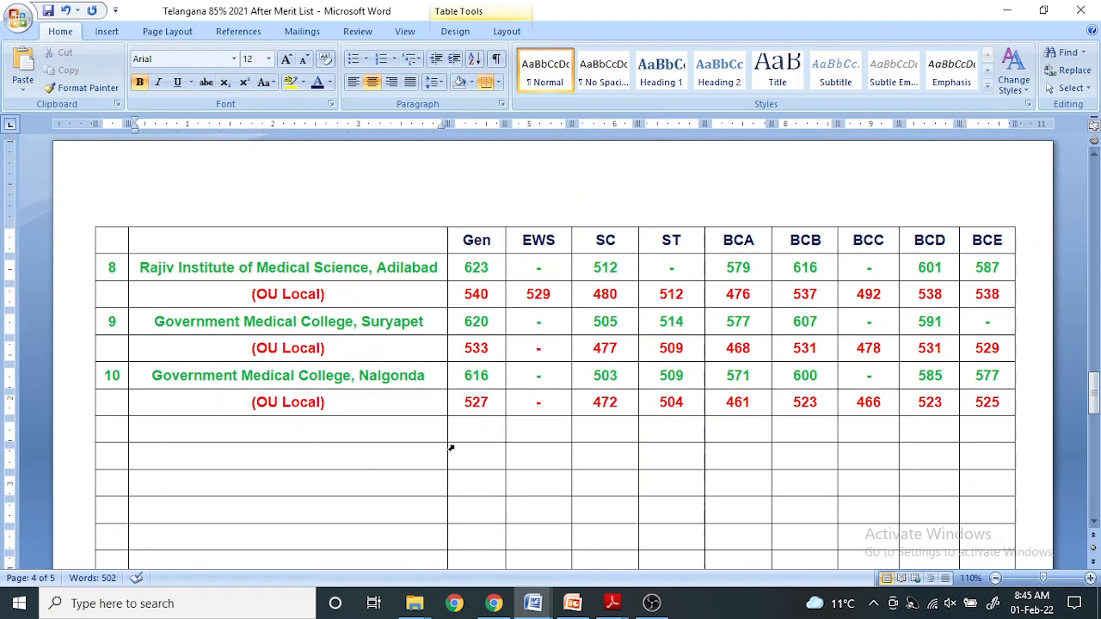
left_click(288, 428)
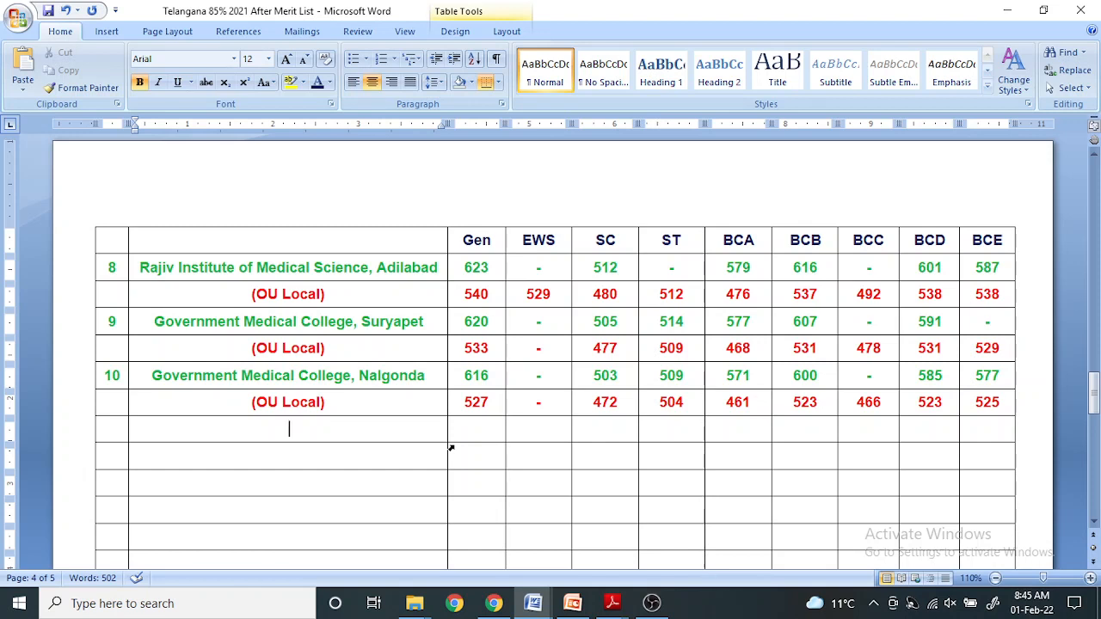
mouse_move(374, 434)
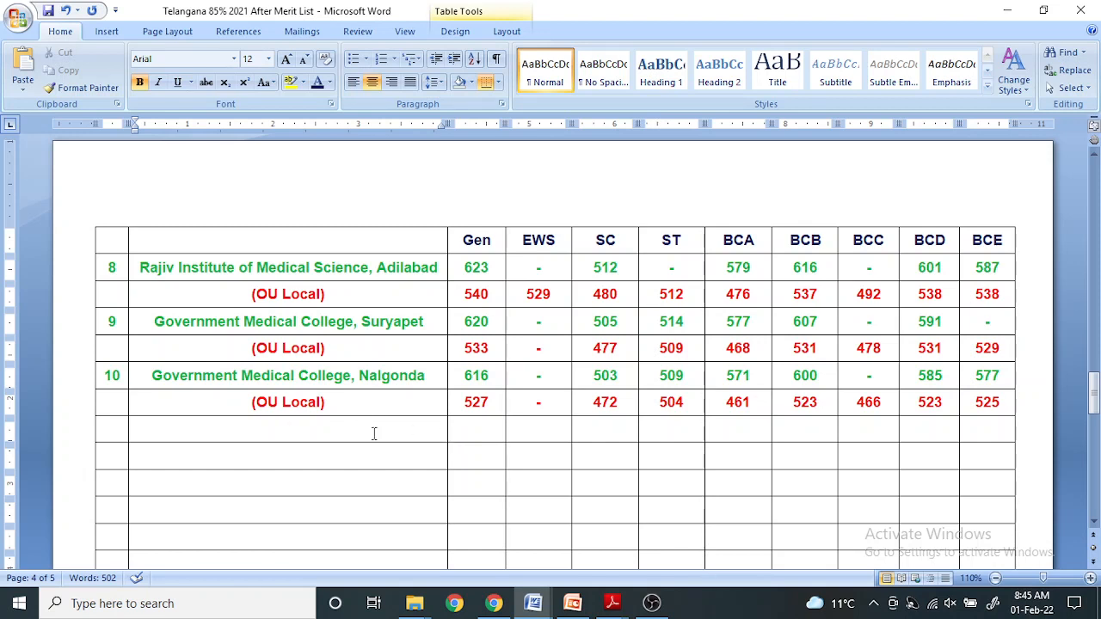
mouse_move(770, 439)
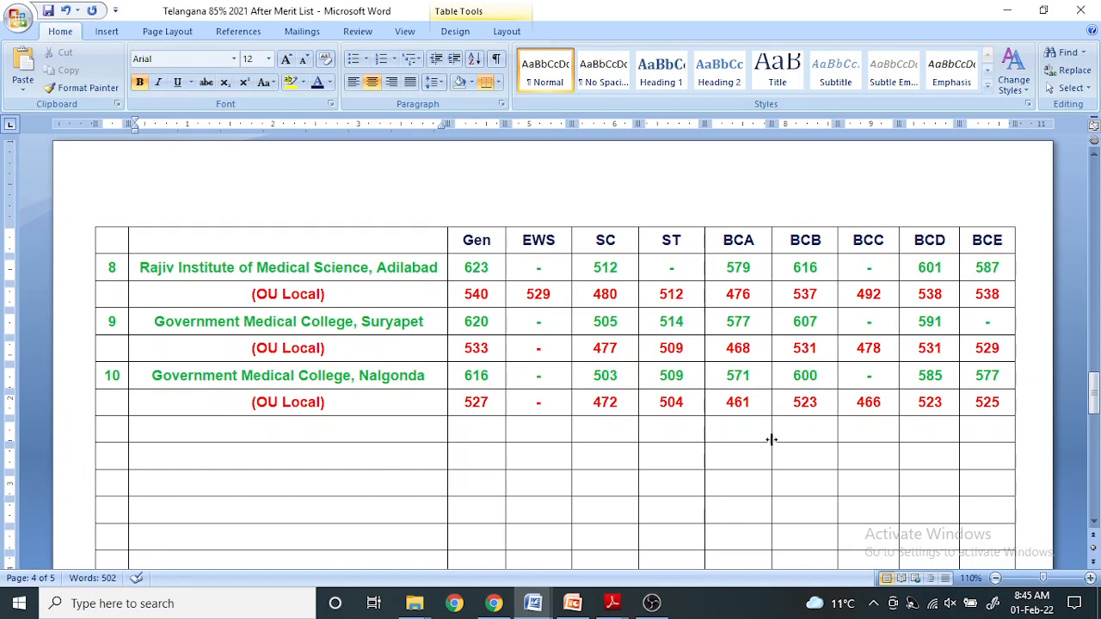
mouse_move(627, 416)
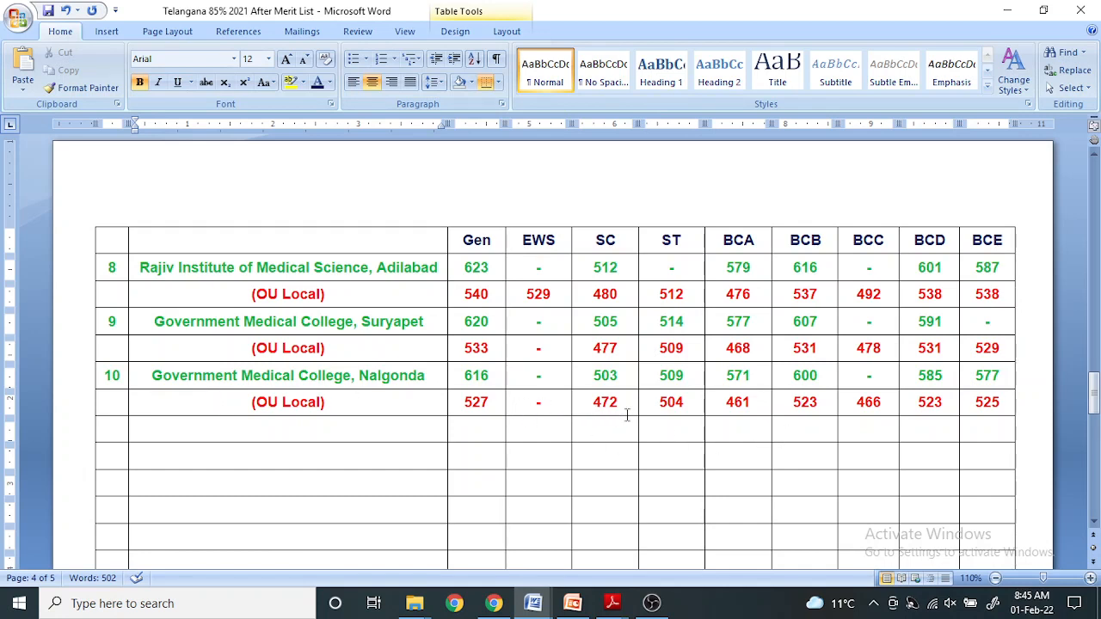